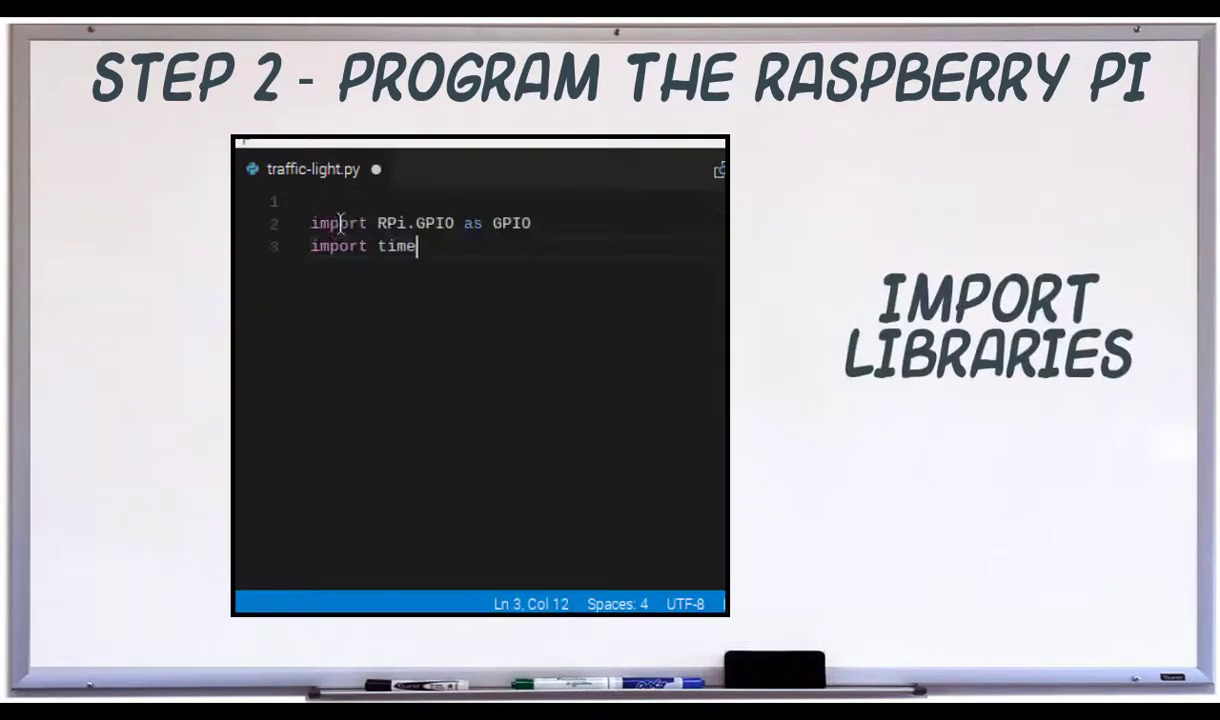
Add GPIO.setwarnings(False) and the '# turn green on for 3 seconds' comment to traffic-light.py
{"action": "type", "text": "GPIO.setwarnings(False)"}
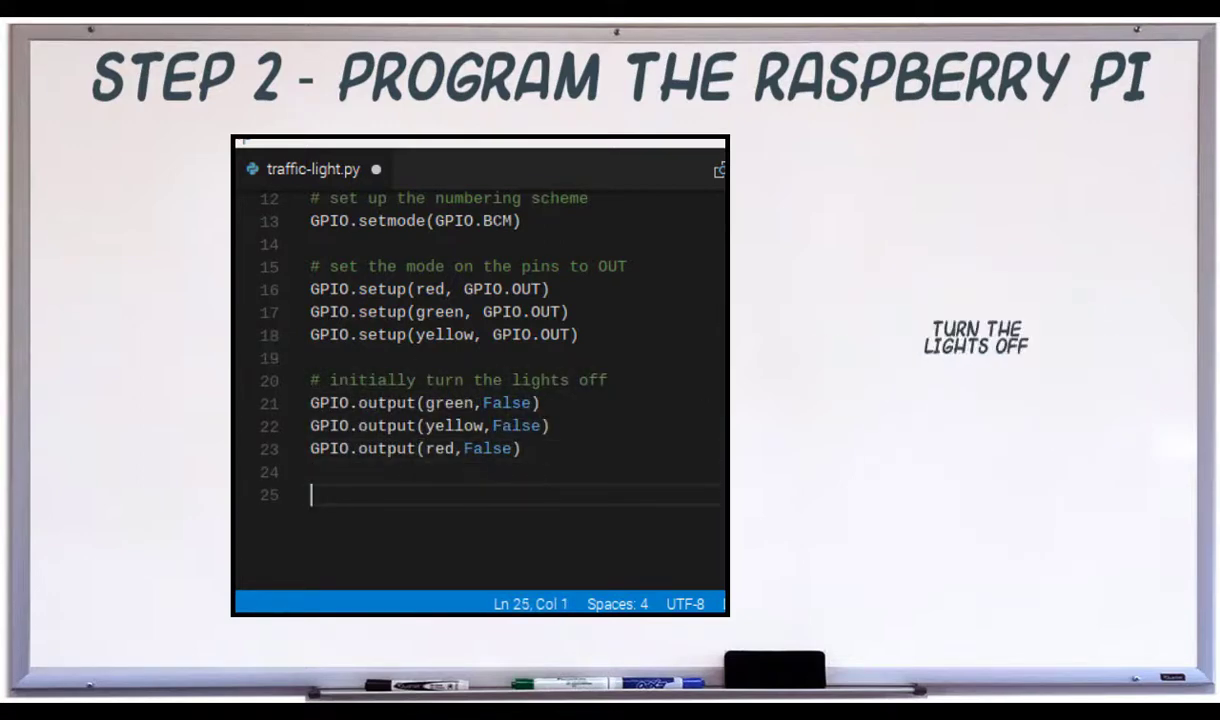
{"action": "type", "text": "# turn green on for 3 seconds"}
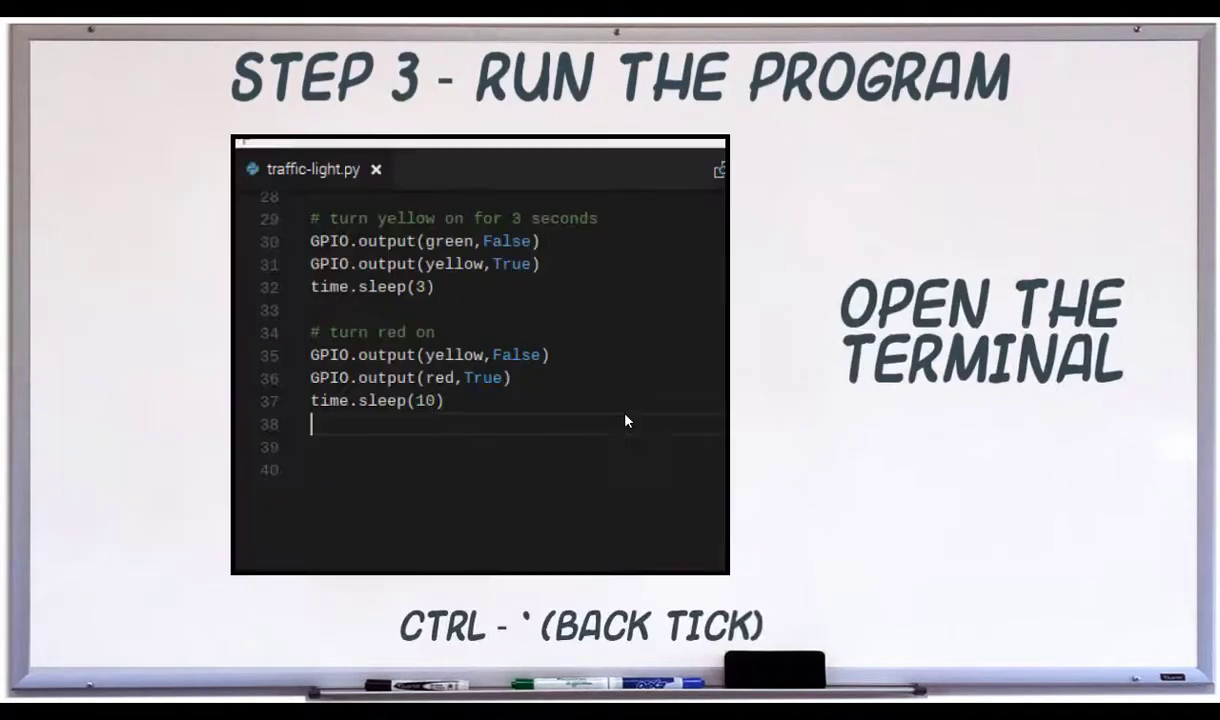
In the integrated terminal, cd into apps/ and start typing sudo python traffic-light.py
{"action": "key", "text": "ctrl+`"}
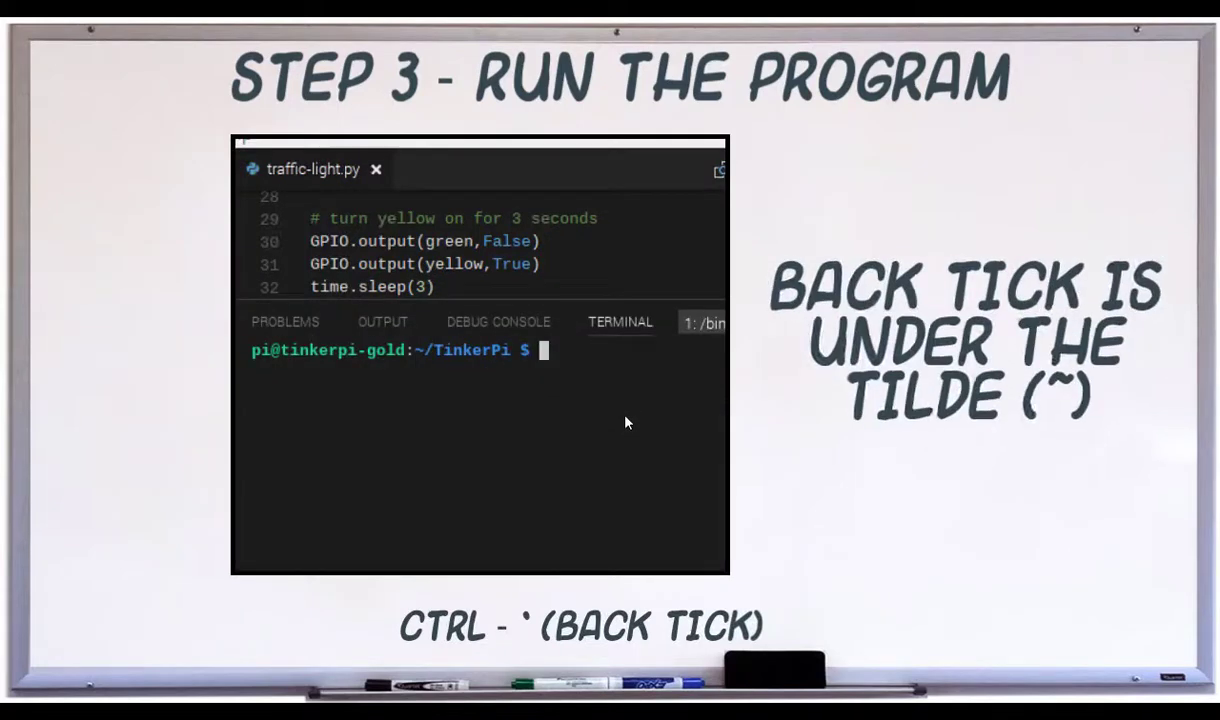
{"action": "type", "text": "cd apps/projects/tra"}
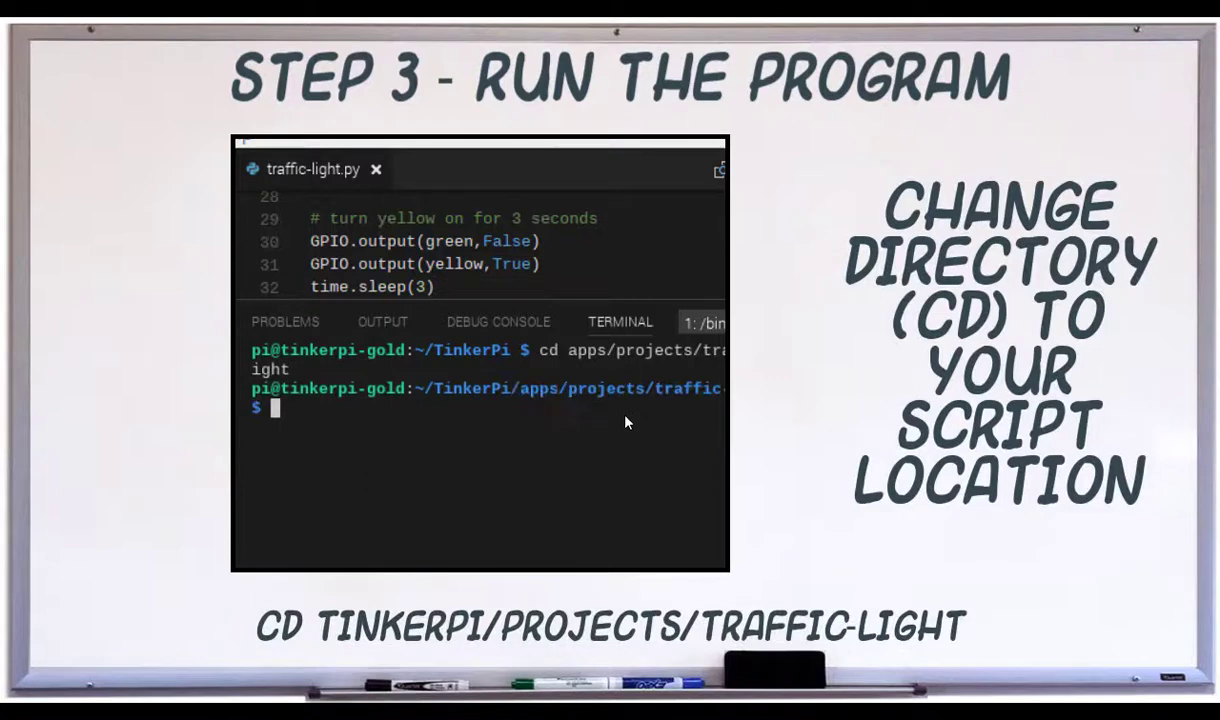
{"action": "type", "text": "sudo python t"}
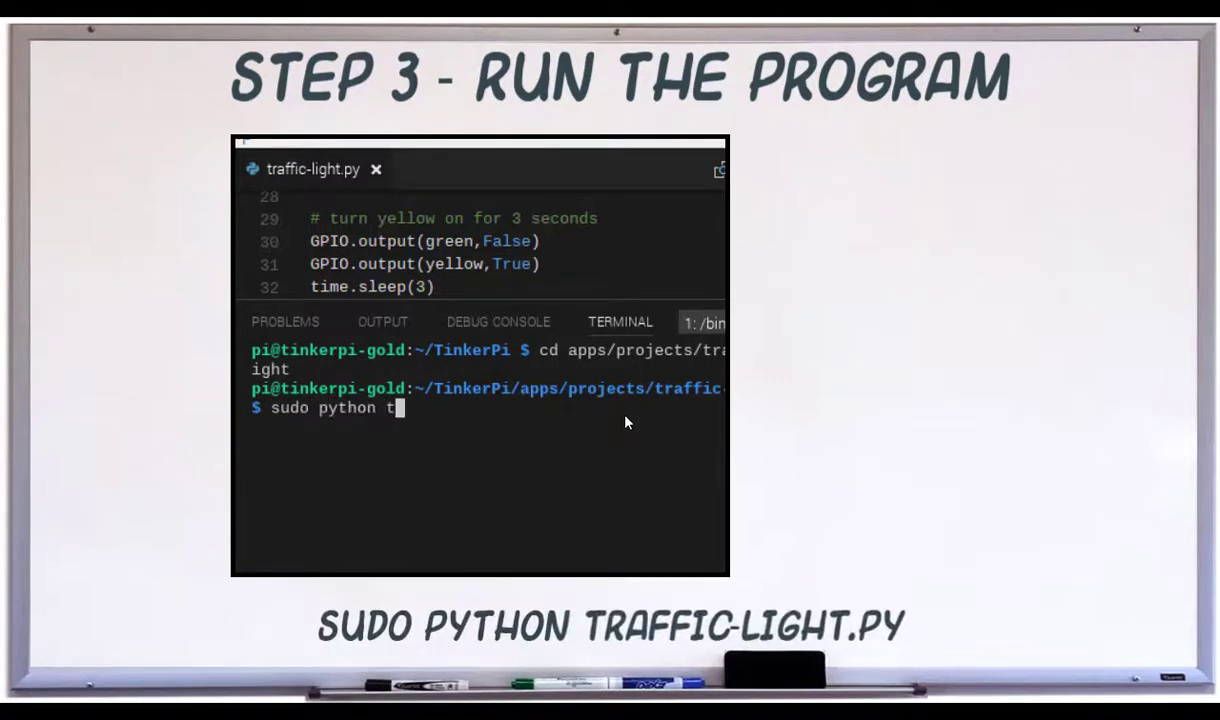
{"action": "type", "text": "raffic-light."}
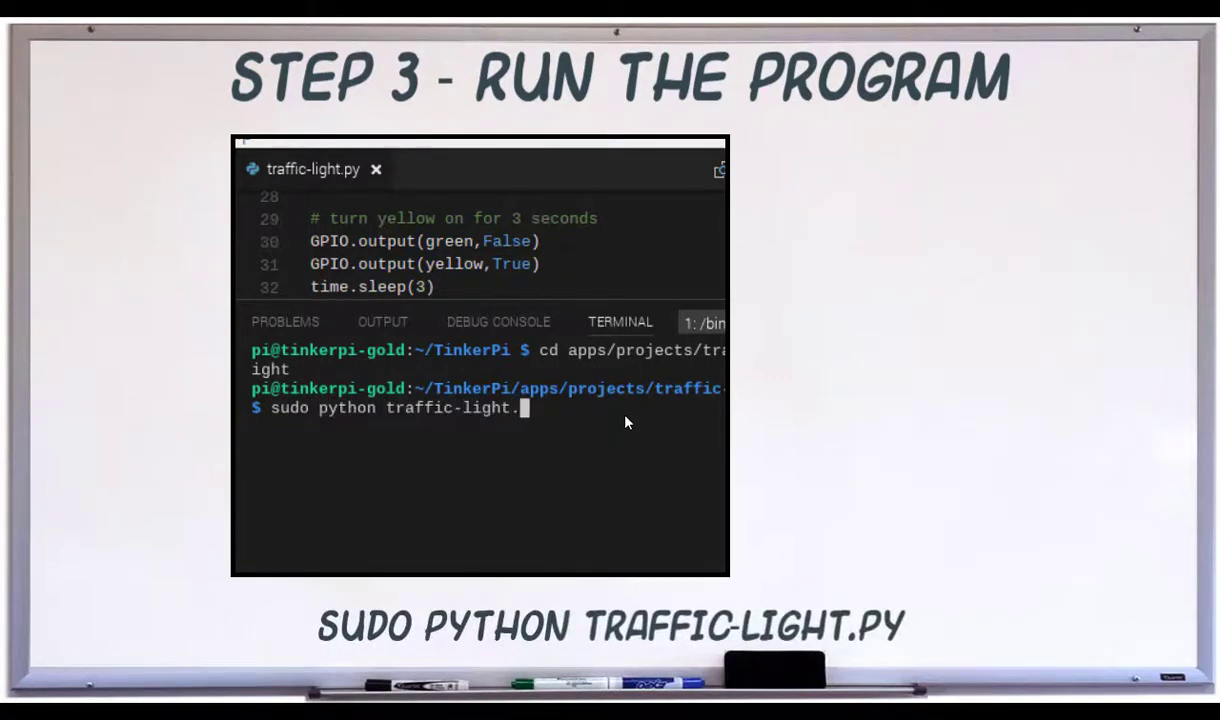